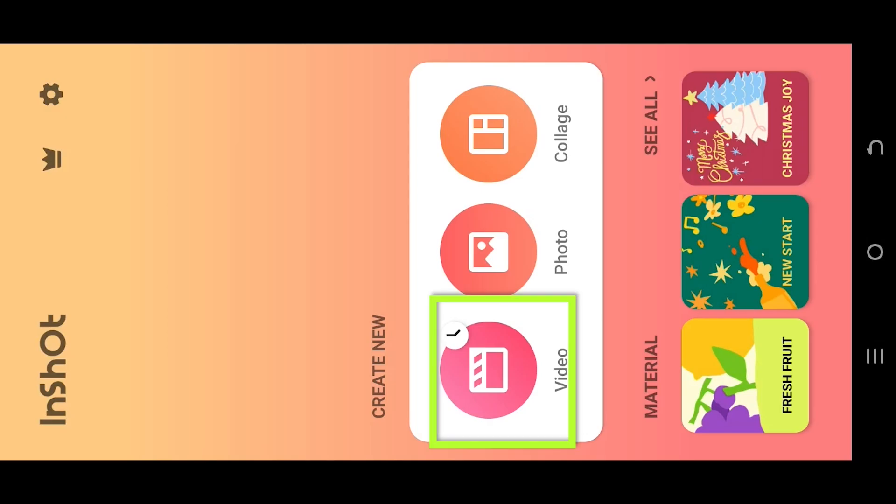
# Step: Create a new video project with the beach clip from the Download 1080p album
pyautogui.click(487, 372)
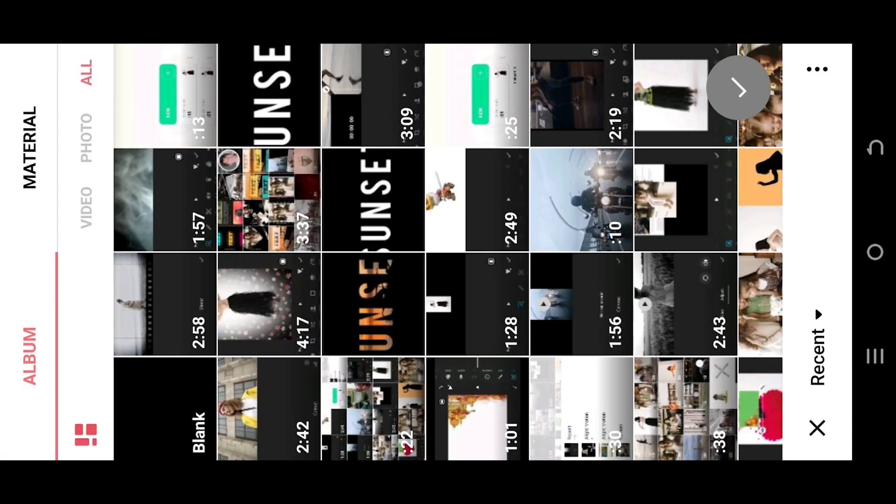
pyautogui.click(818, 345)
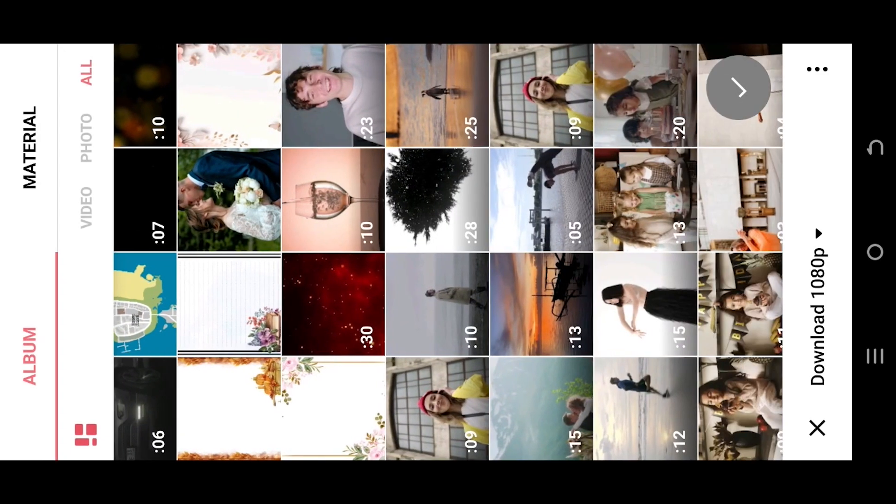
pyautogui.click(740, 91)
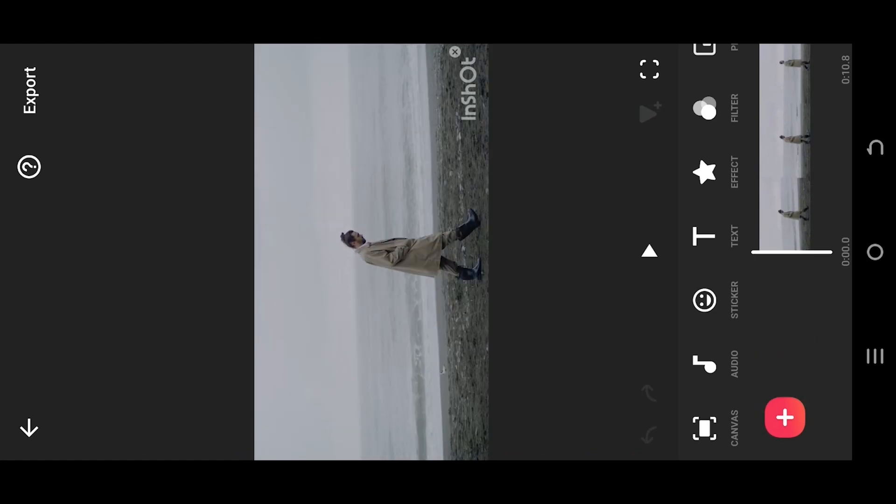
# Step: Add the 20-second white film-strip clip as a PIP overlay above the beach video
pyautogui.scroll(-3)
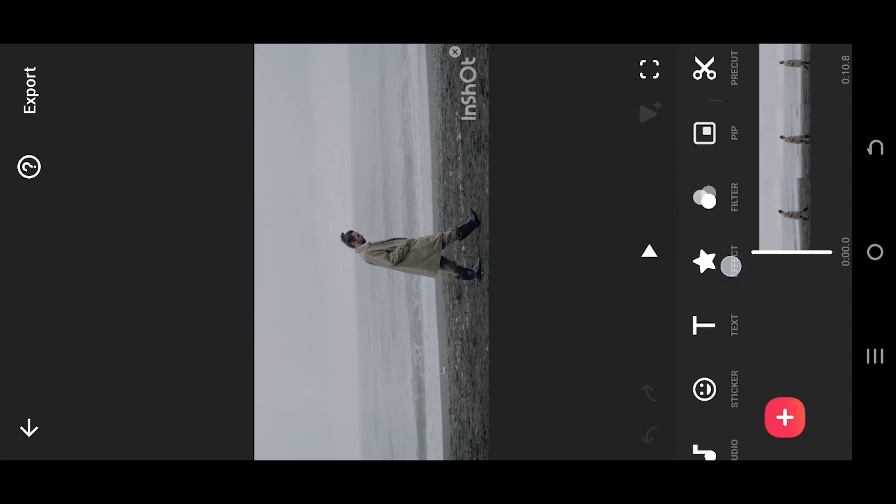
pyautogui.click(784, 418)
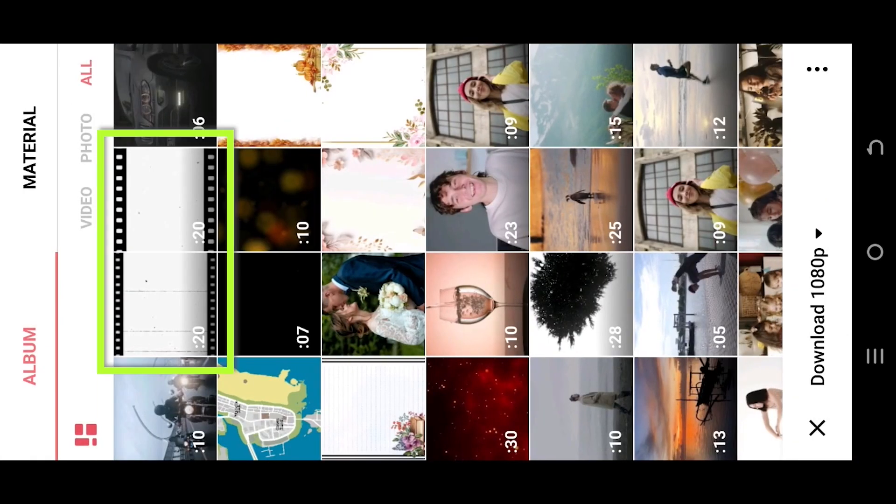
pyautogui.click(164, 251)
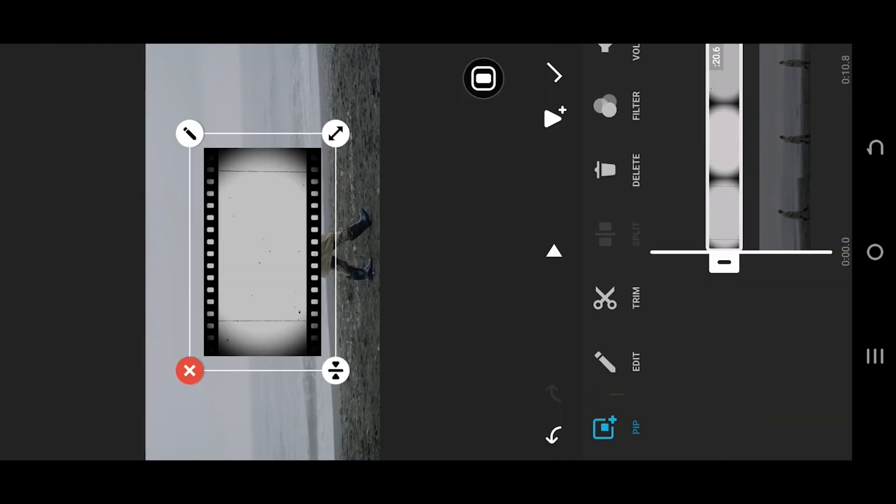
# Step: Resize the film-strip overlay to fill the canvas with Multiply blend over the beach scene
pyautogui.click(484, 79)
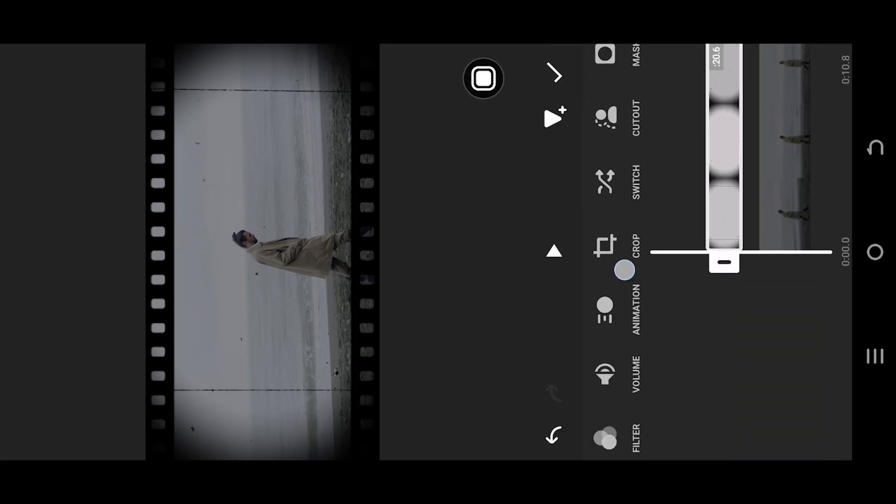
# Step: Lower the overlay's saturation in Filter > Adjust, then play back the framed beach video
pyautogui.click(605, 439)
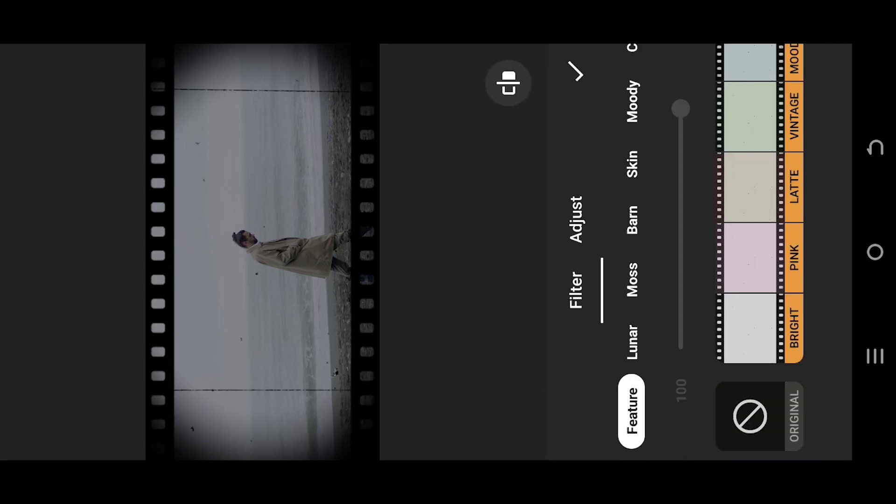
pyautogui.click(573, 217)
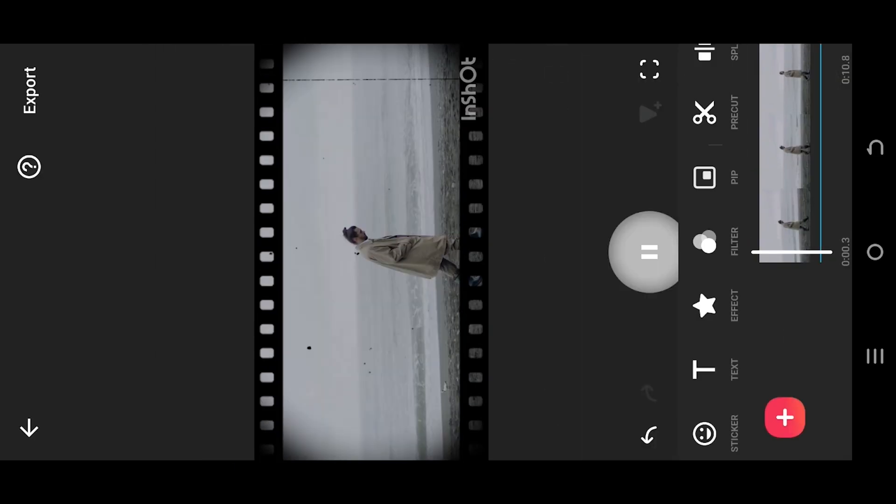
pyautogui.click(649, 253)
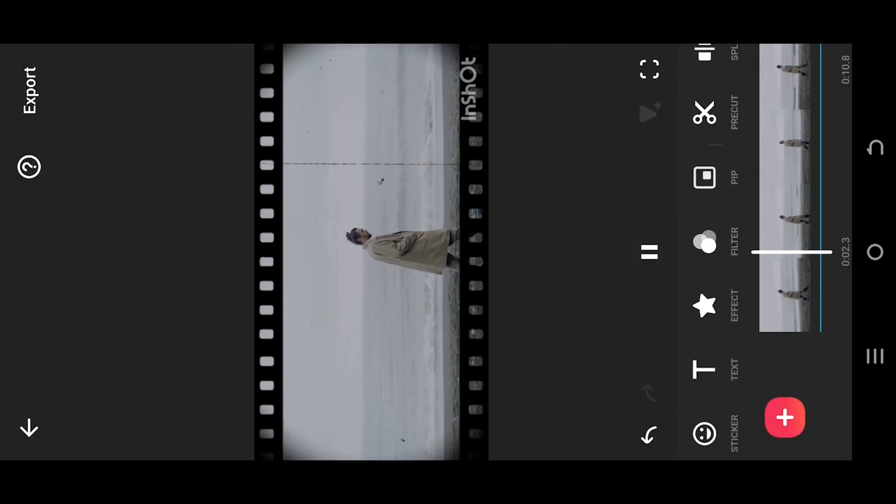